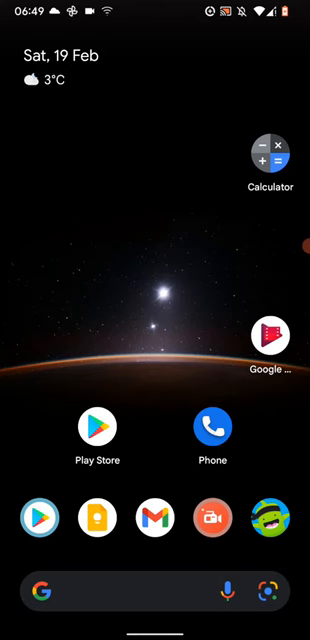
Search Google Play Store for "h band" and install the H Band app.
left_click(96, 432)
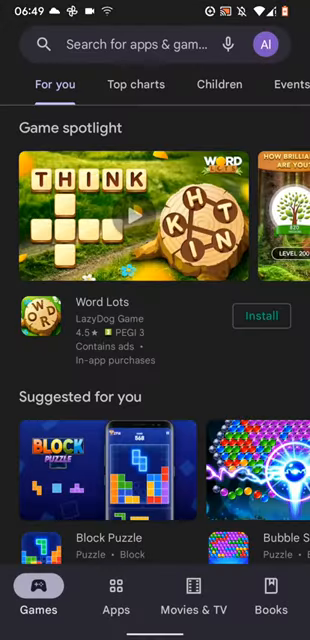
type("h band")
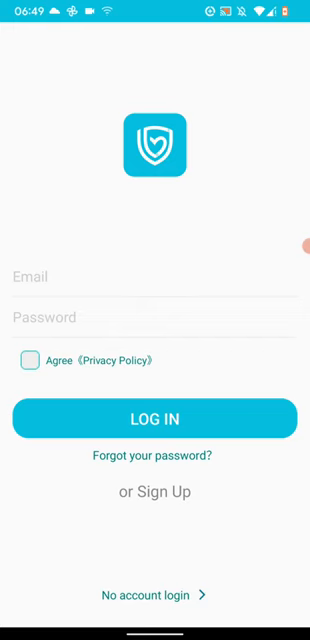
Continue with 'No account login' and allow H Band to keep running in the background.
left_click(30, 360)
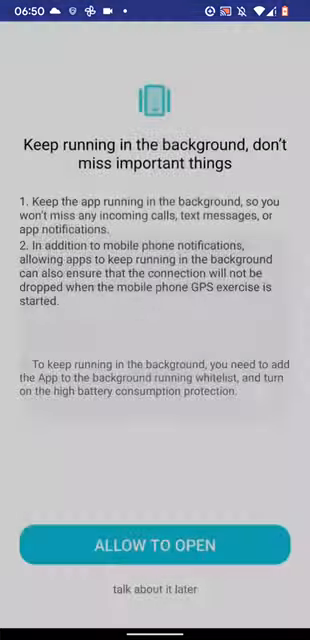
left_click(156, 544)
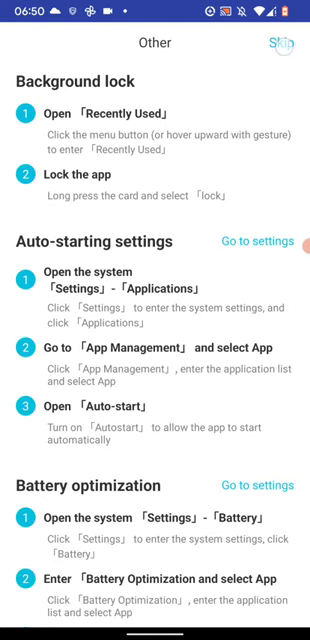
Skip the background guide, then confirm skin colour, gender, birth date and Metric units.
left_click(288, 42)
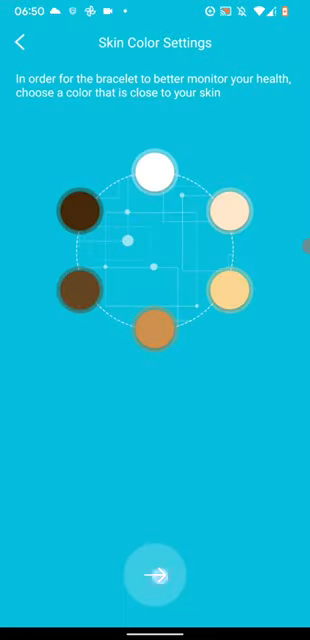
left_click(156, 576)
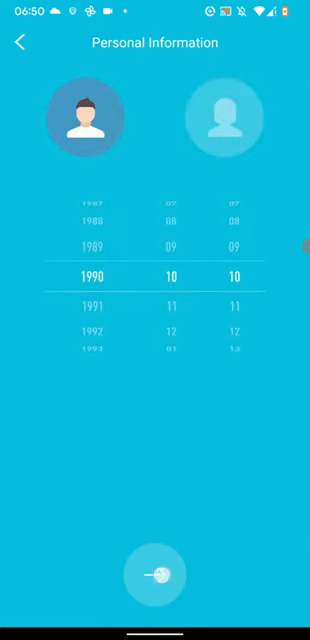
left_click(156, 574)
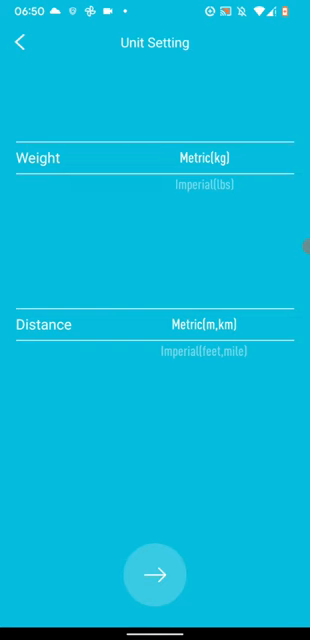
left_click(156, 574)
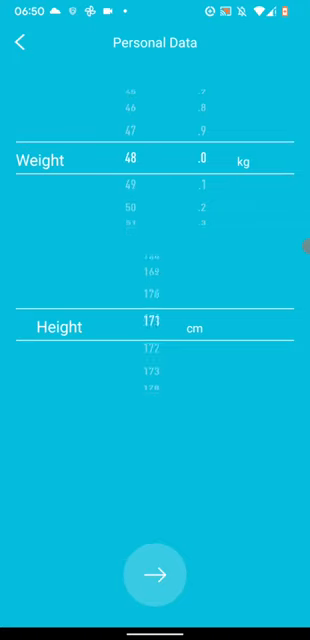
Set weight 68 kg and height 167 cm, then accept the step and sleep goals.
scroll("down", 3)
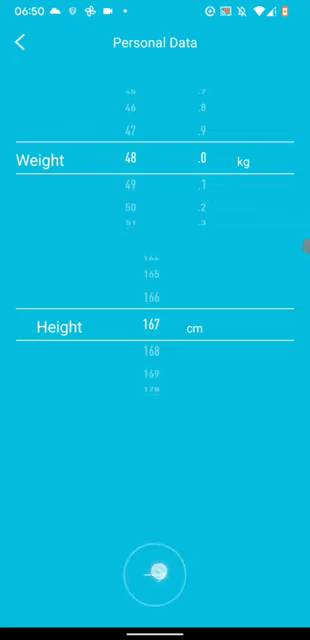
left_click(156, 576)
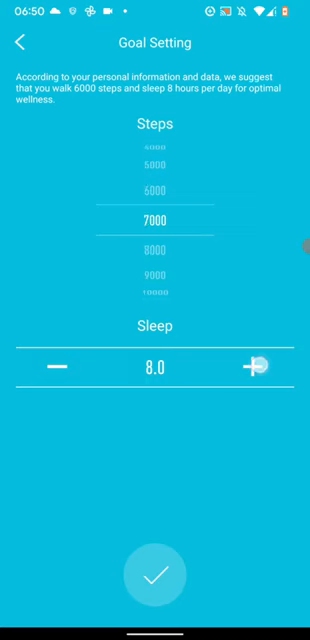
left_click(260, 368)
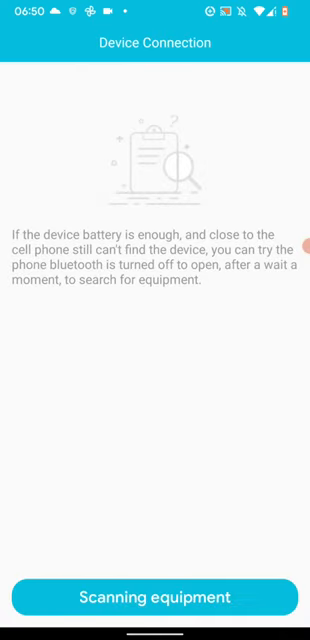
Scan for equipment with location allowed while in use and pair the H39 watch.
left_click(156, 596)
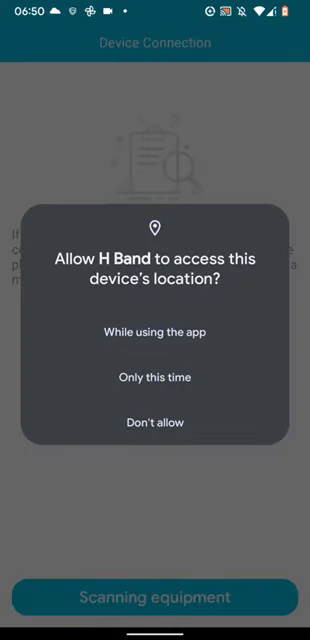
left_click(156, 332)
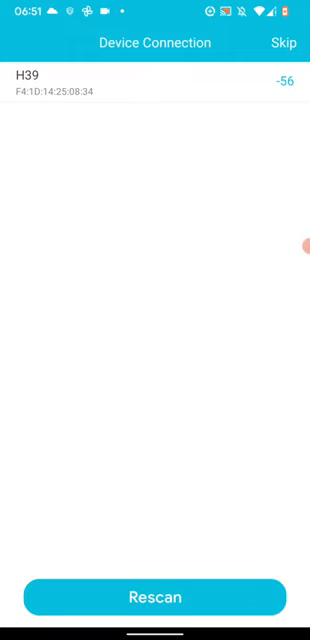
left_click(150, 84)
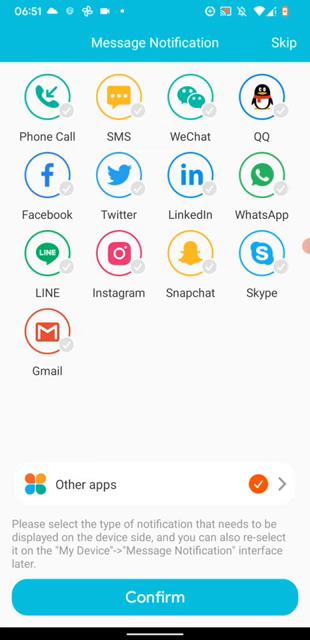
Confirm the message notification types and proceed to the notification access settings.
left_click(154, 624)
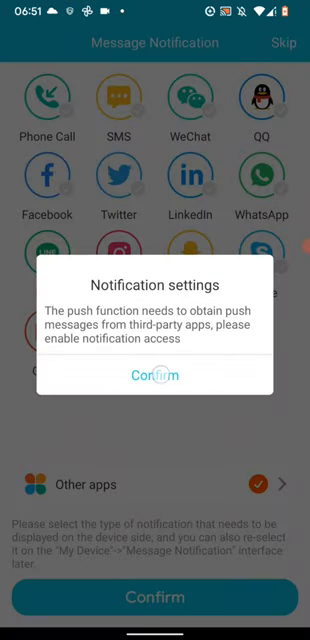
left_click(156, 376)
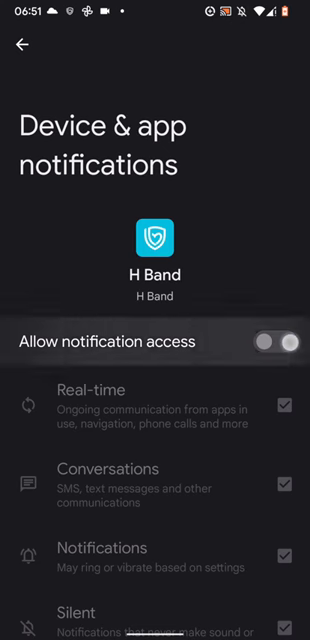
Turn on notification access for H Band, return and confirm to reach the connected dashboard.
left_click(280, 342)
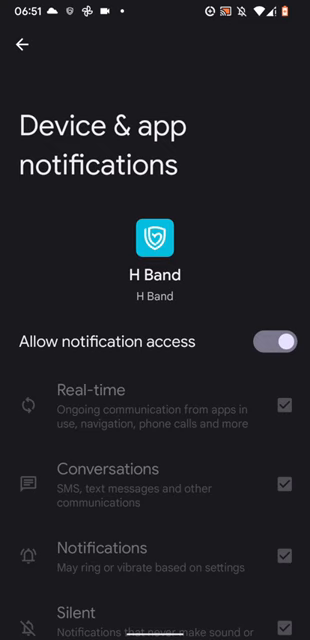
left_click(22, 48)
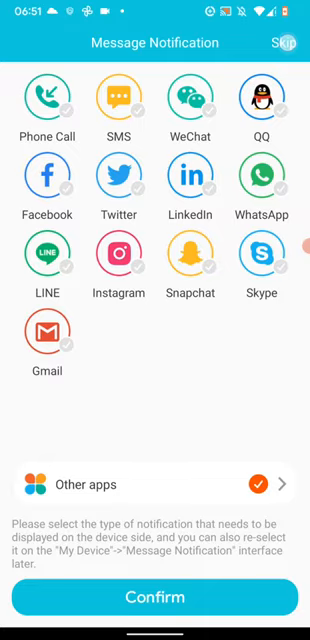
left_click(154, 598)
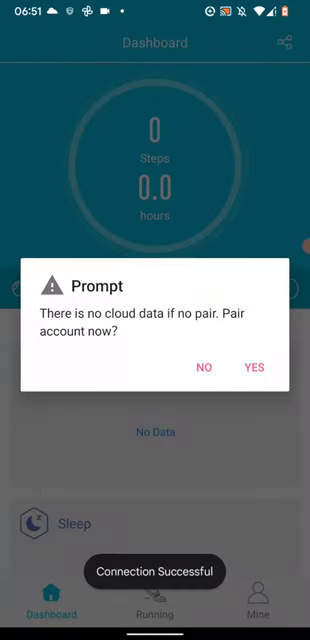